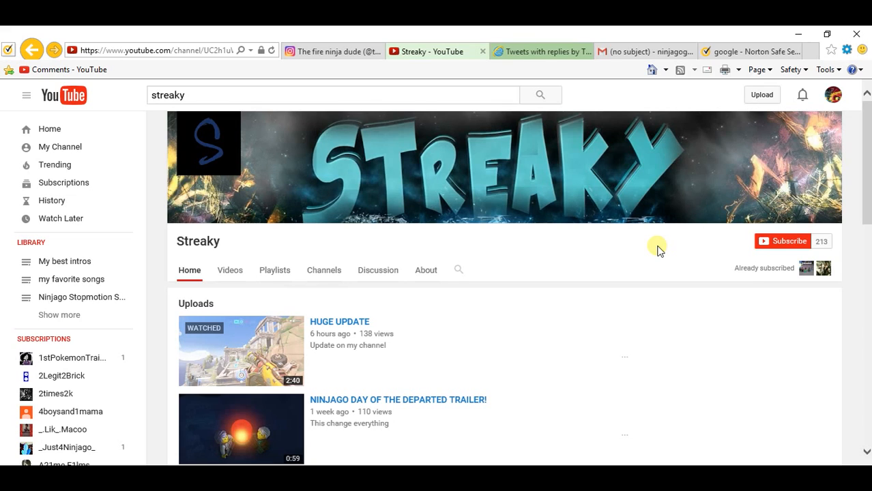
pyautogui.moveTo(339, 322)
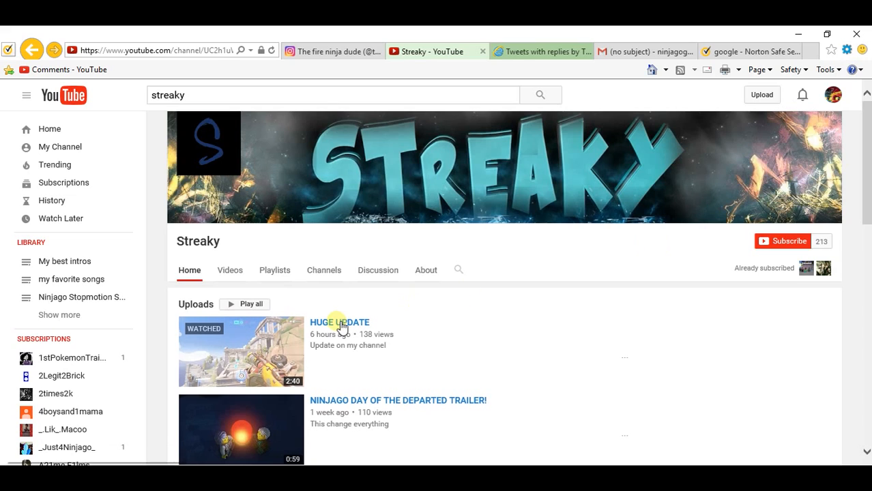
# Open the HUGE UPDATE video from Streaky's Uploads section
pyautogui.click(339, 322)
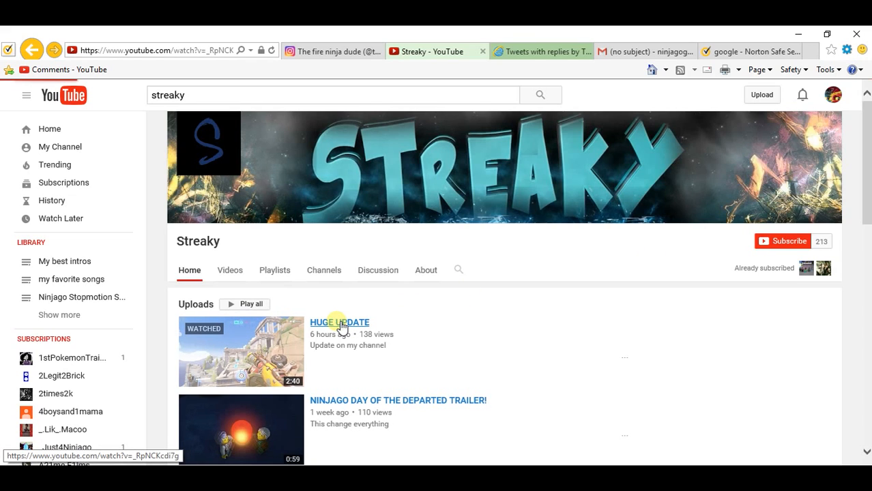
# Scroll through all HUGE UPDATE comments to the bottom, then back up to the video
pyautogui.click(340, 322)
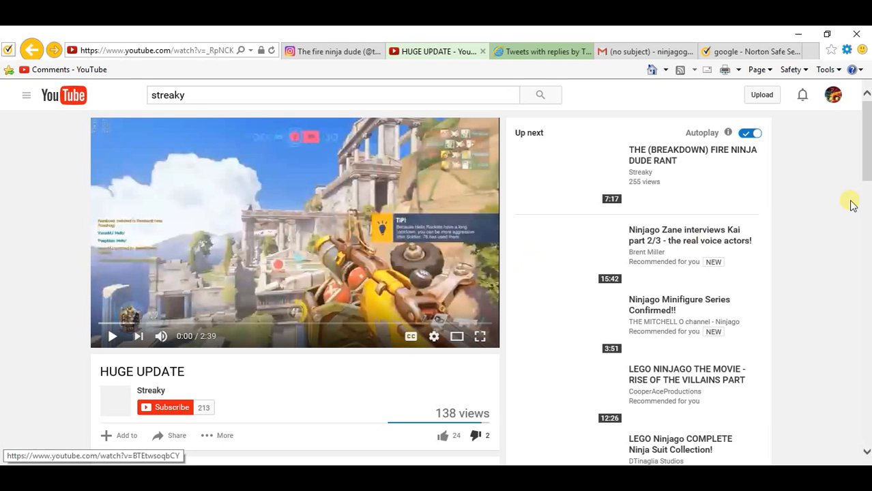
pyautogui.scroll(-3)
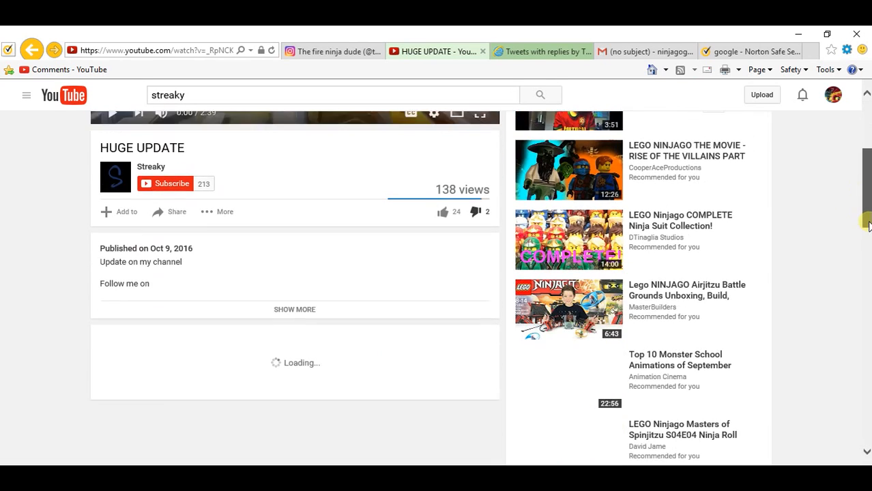
pyautogui.scroll(-3)
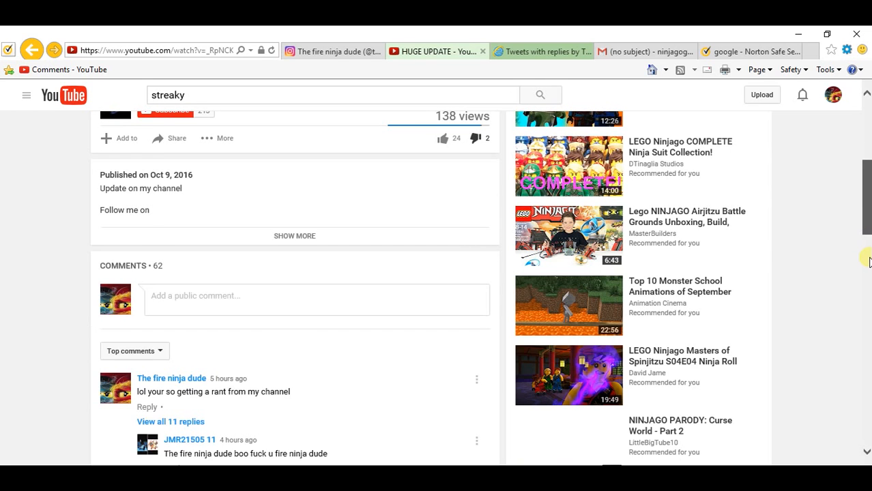
pyautogui.scroll(-3)
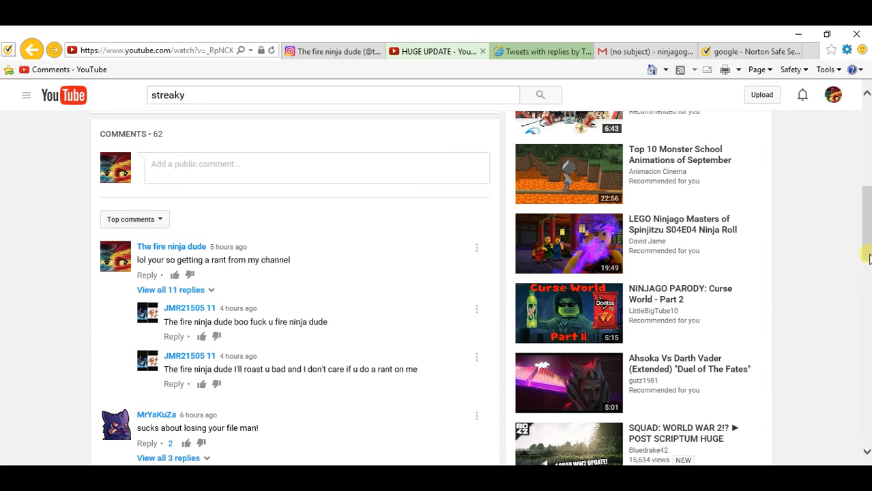
pyautogui.scroll(-3)
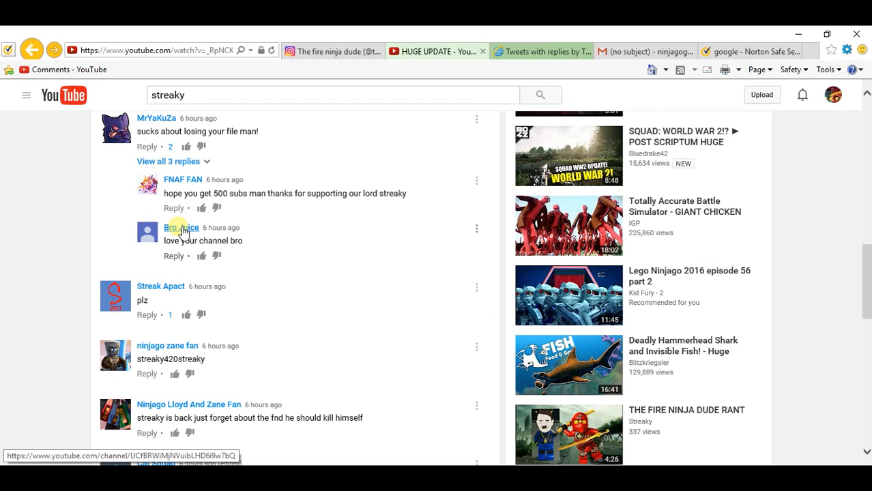
pyautogui.moveTo(846, 302)
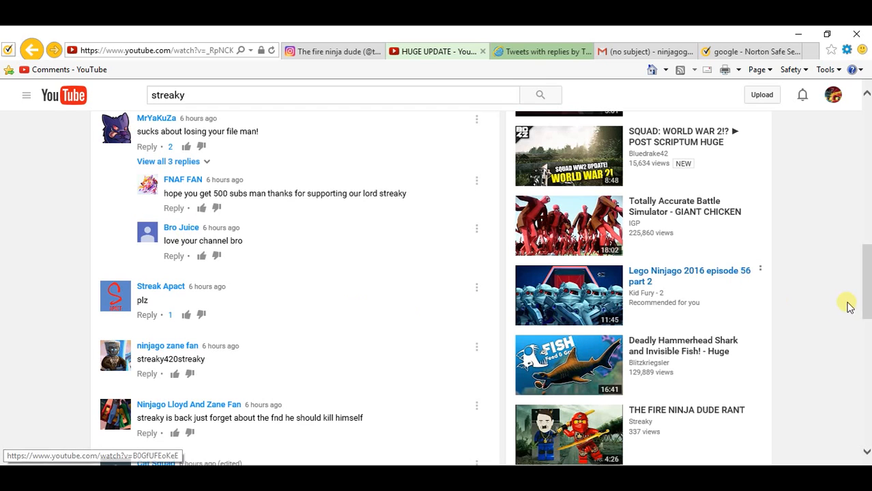
pyautogui.scroll(-3)
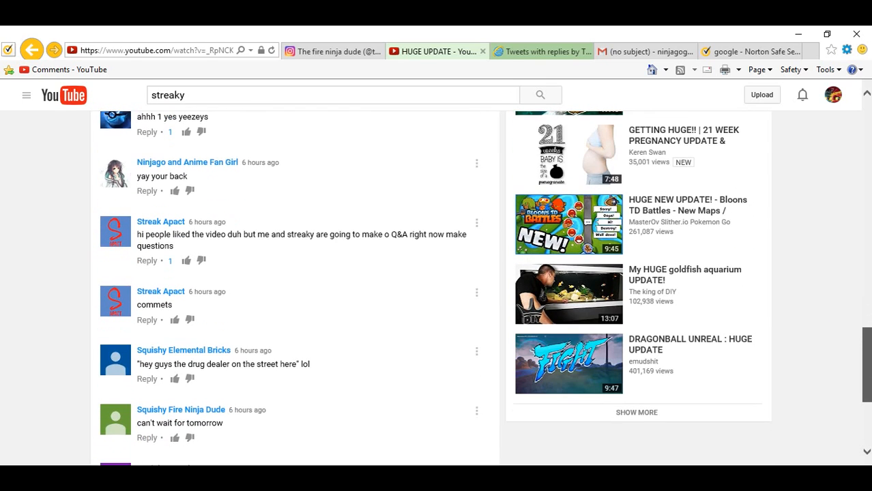
pyautogui.scroll(-3)
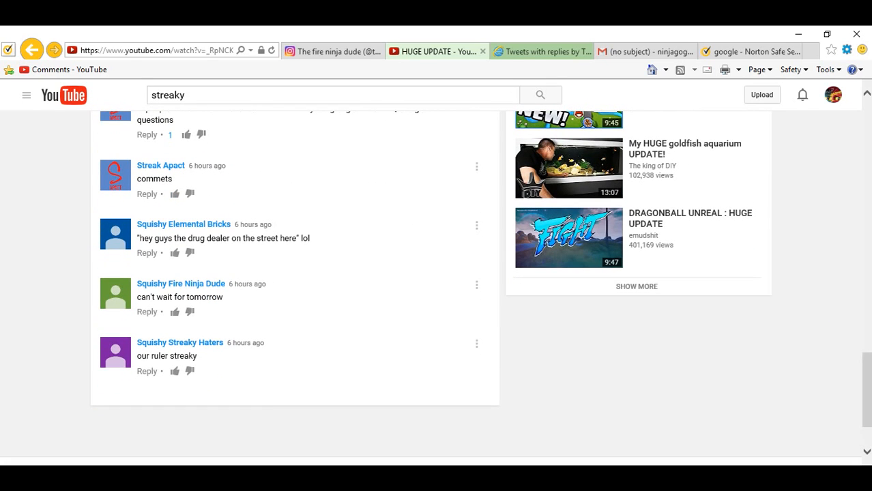
pyautogui.moveTo(290, 265)
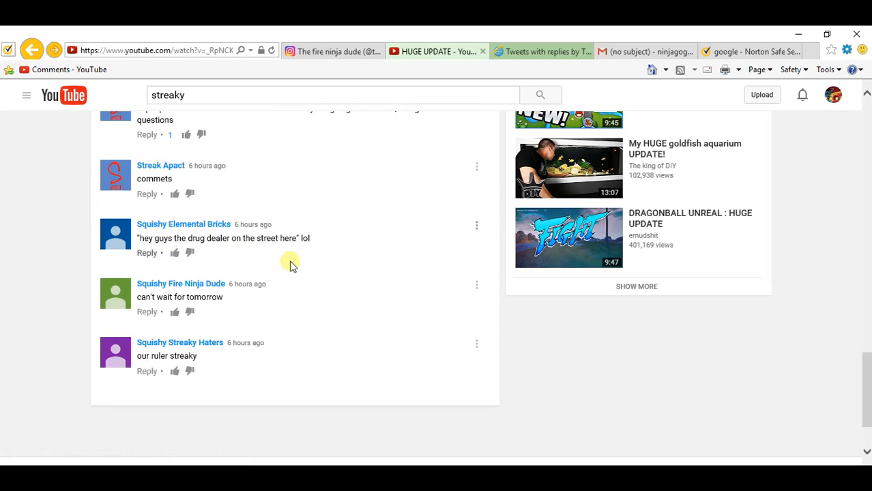
pyautogui.moveTo(270, 285)
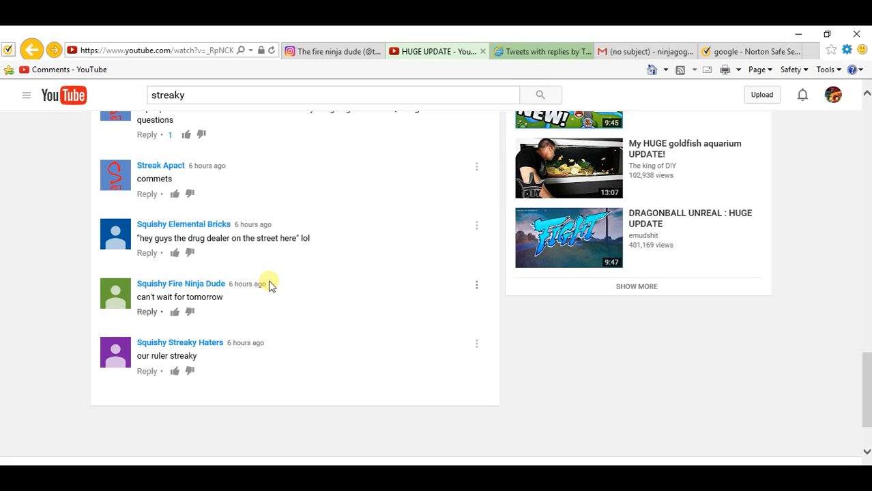
pyautogui.moveTo(160, 165)
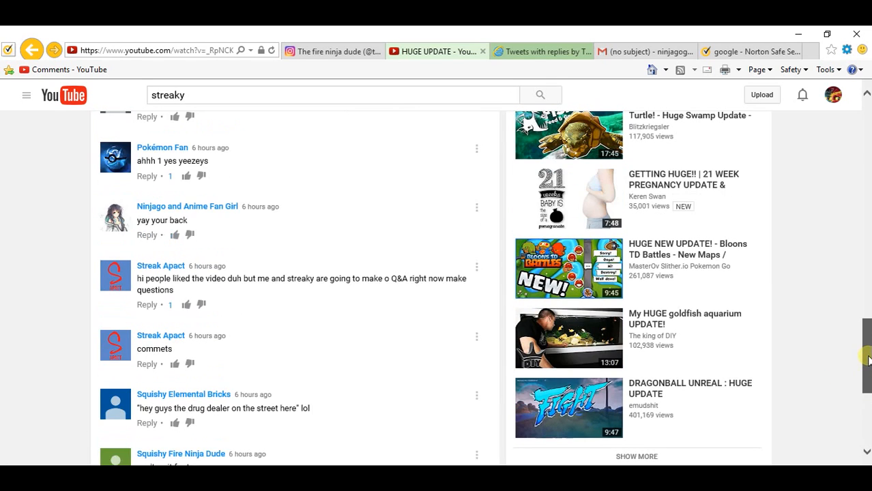
pyautogui.scroll(3)
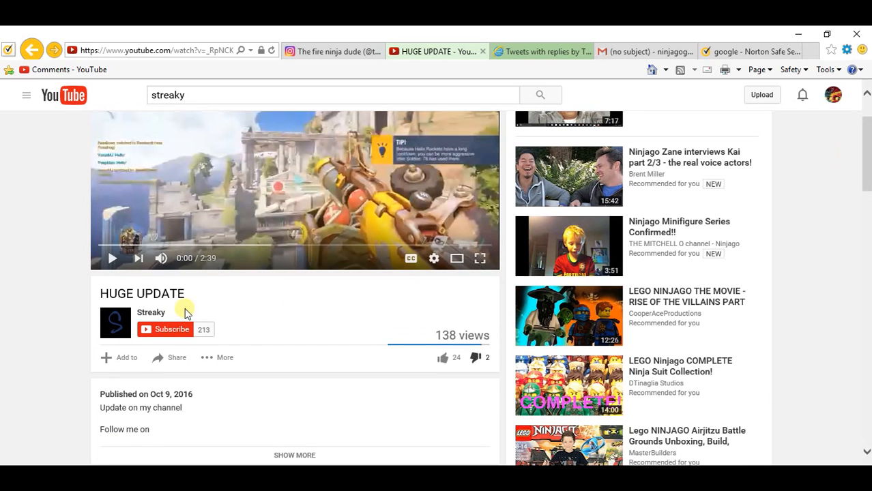
pyautogui.moveTo(151, 312)
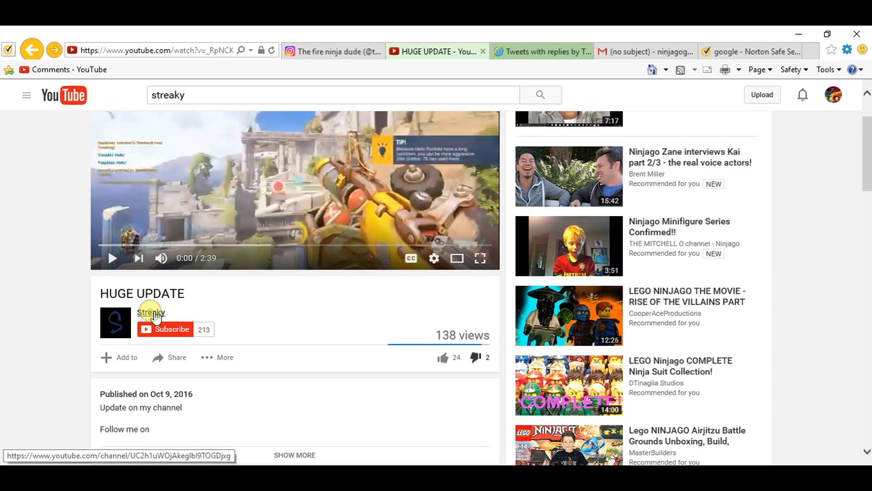
pyautogui.click(150, 312)
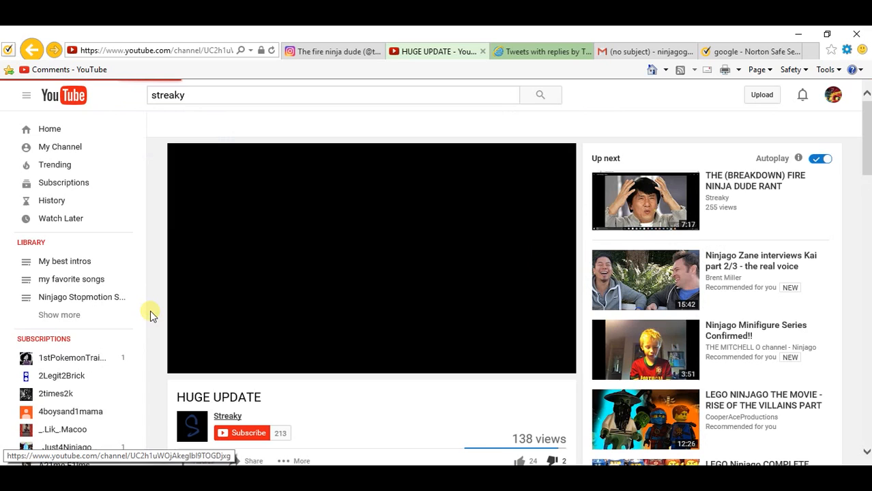
pyautogui.click(227, 415)
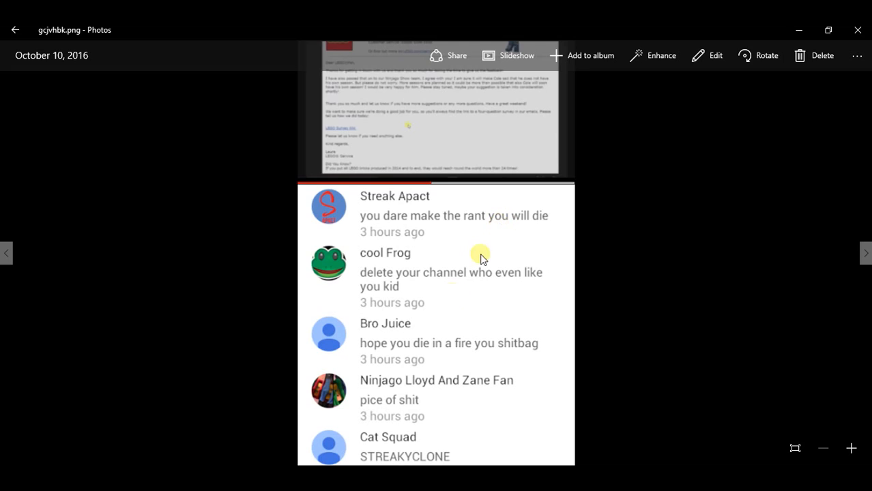
pyautogui.moveTo(422, 286)
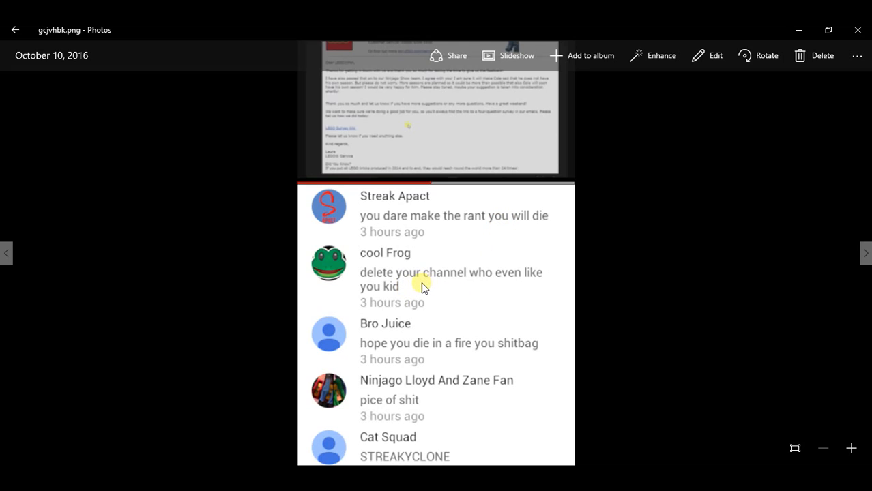
pyautogui.moveTo(408, 292)
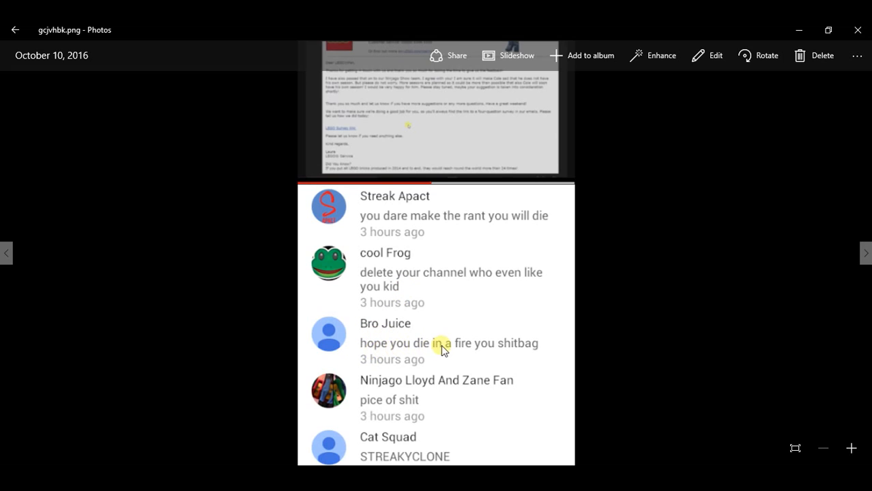
pyautogui.moveTo(472, 356)
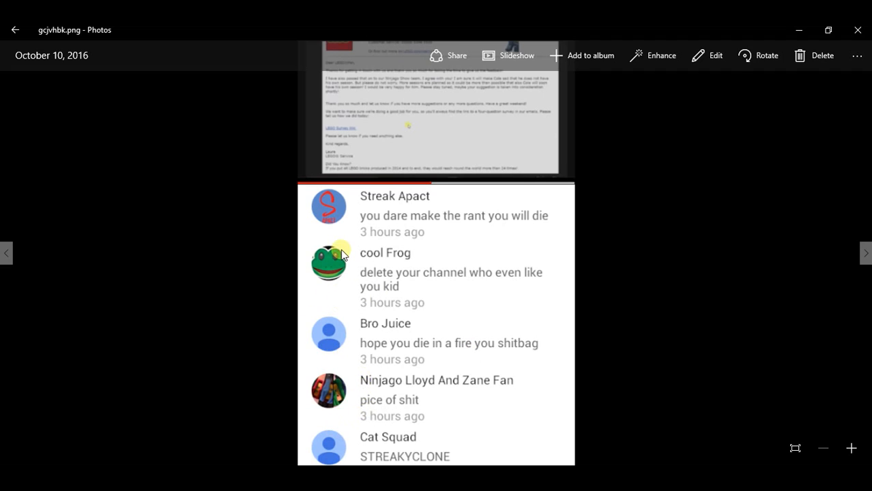
pyautogui.moveTo(10, 253)
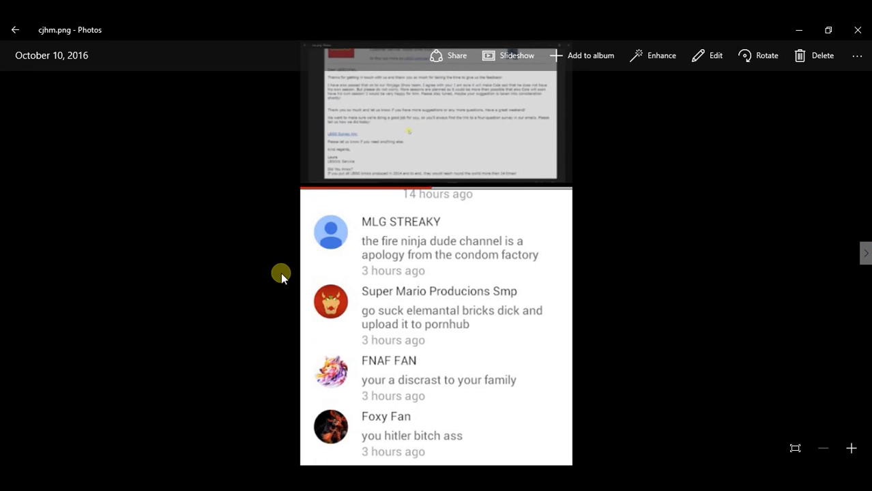
pyautogui.moveTo(267, 265)
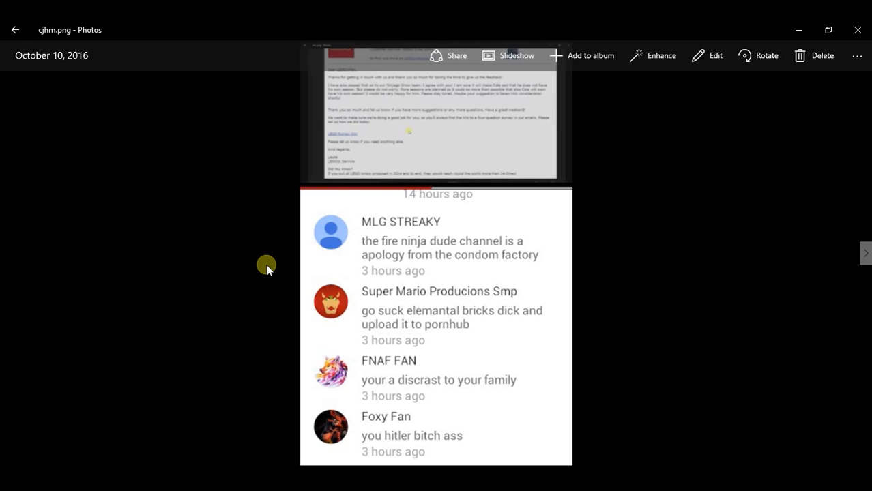
pyautogui.moveTo(823, 266)
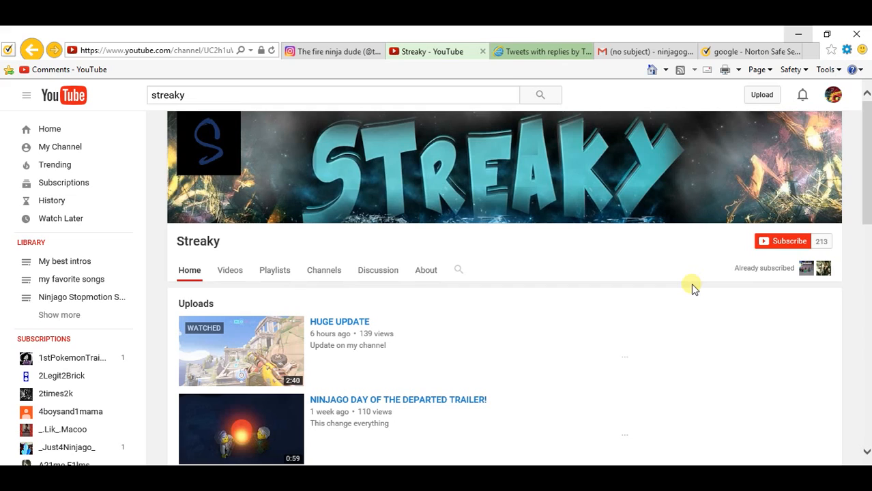
pyautogui.moveTo(731, 267)
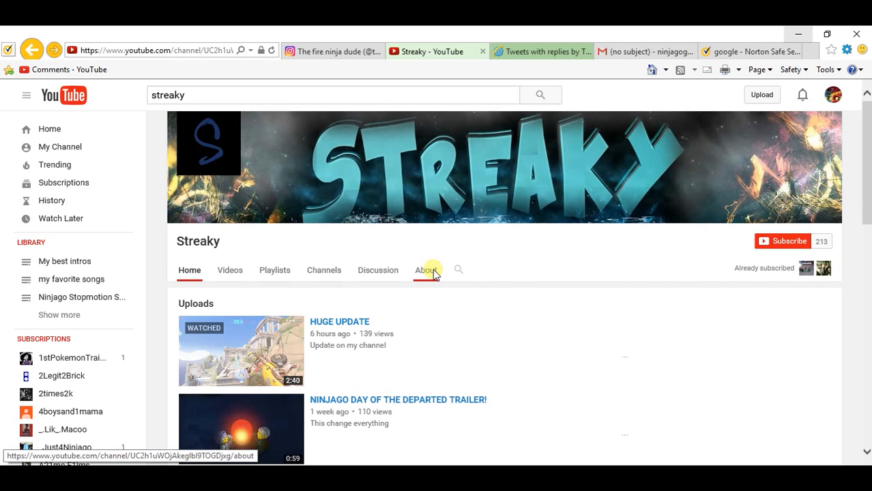
# Show Streaky's About tab: 213 subscribers, 3,131 views and the description with social links
pyautogui.click(426, 270)
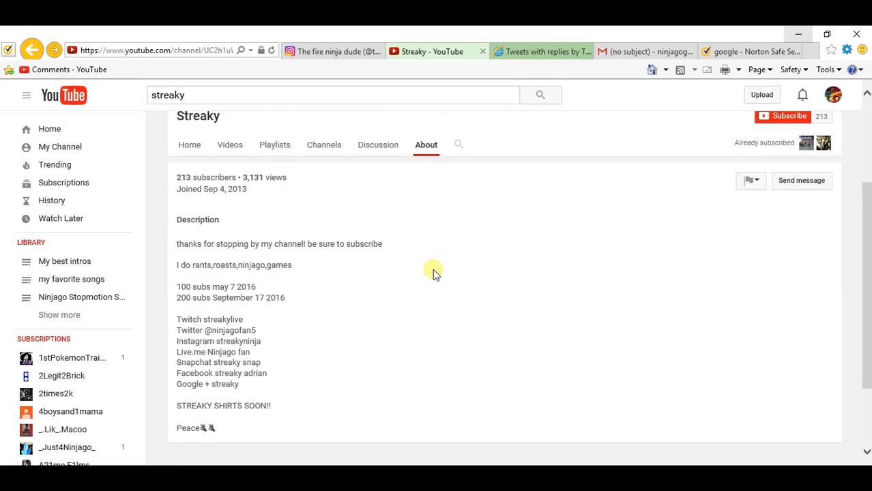
pyautogui.scroll(-3)
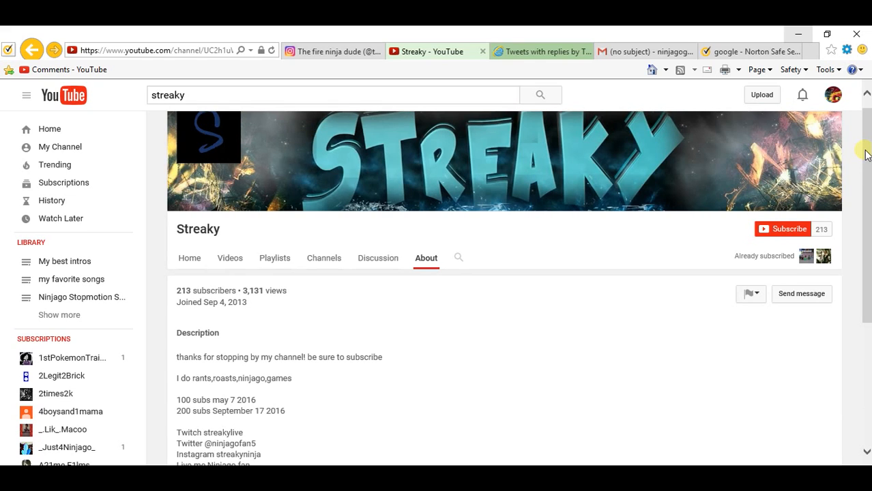
pyautogui.moveTo(190, 258)
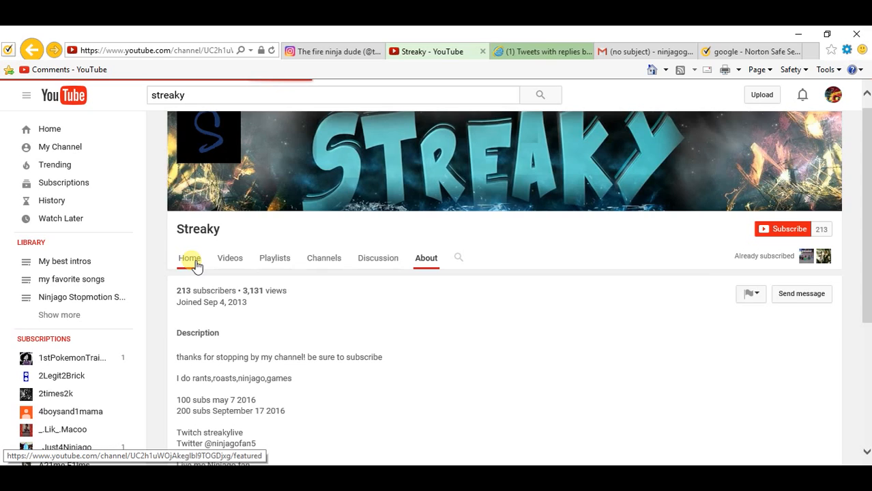
# Switch to Streaky's Home tab and scroll to the uploads headed by HUGE UPDATE
pyautogui.click(190, 258)
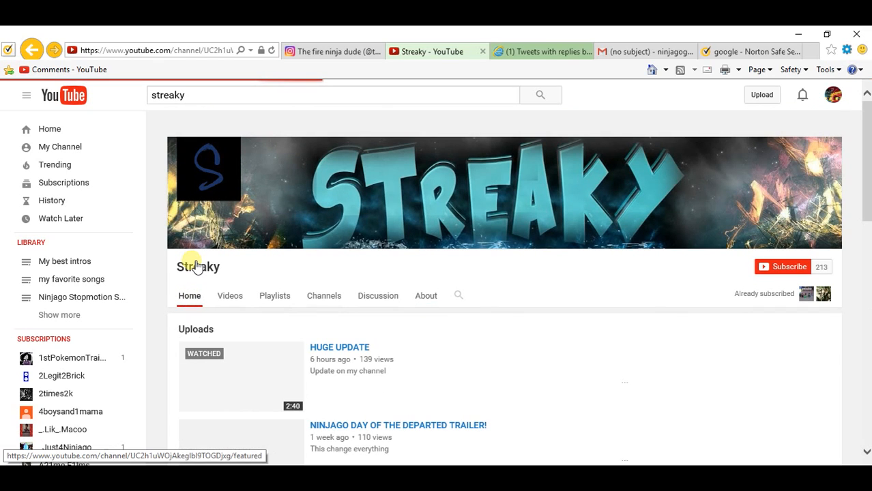
pyautogui.scroll(-3)
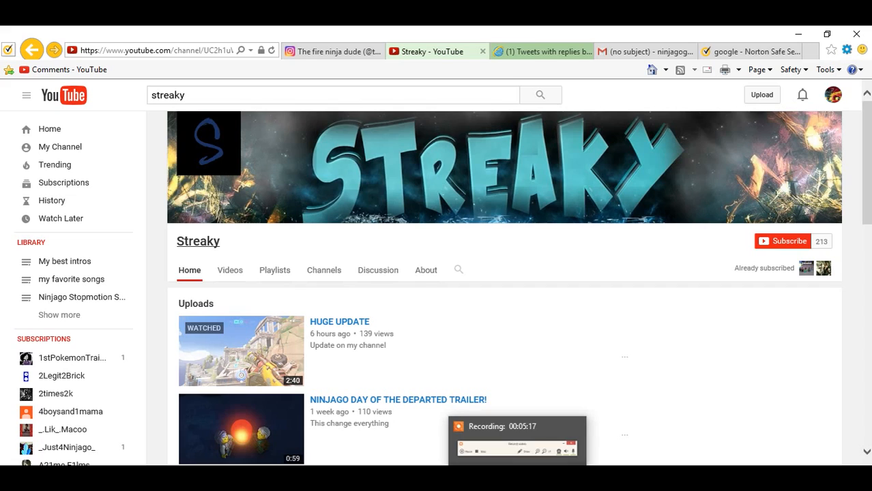
pyautogui.moveTo(522, 288)
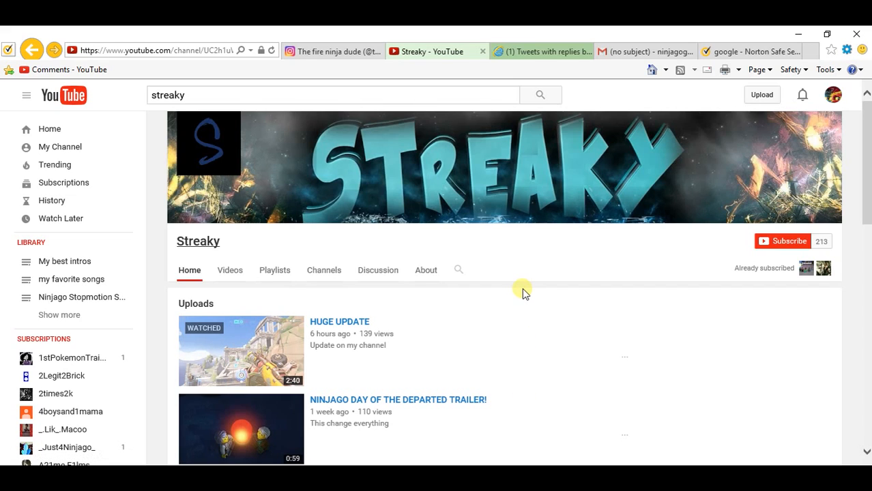